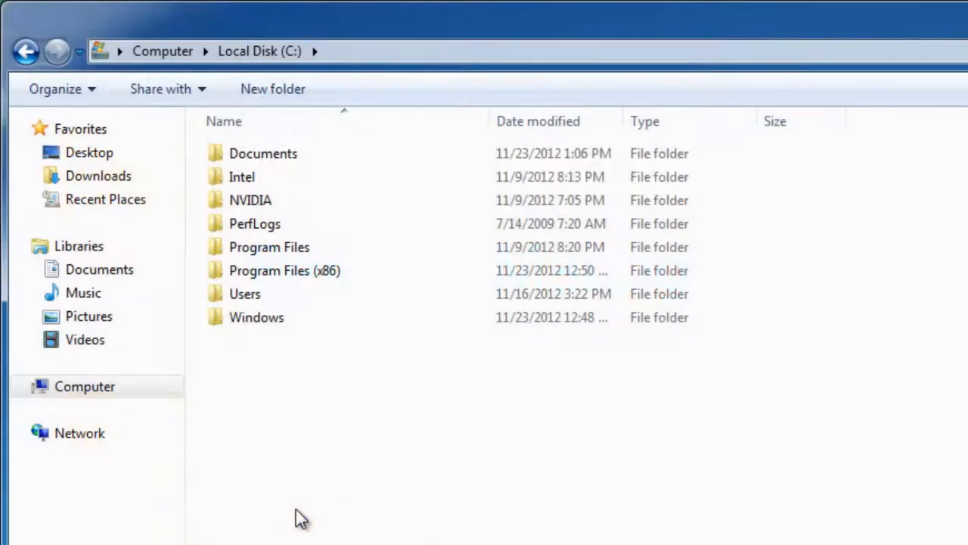
Launch the Create Backup Plan Wizard from Setup Backup Plan
{"action": "left_click", "coordinate": [262, 153]}
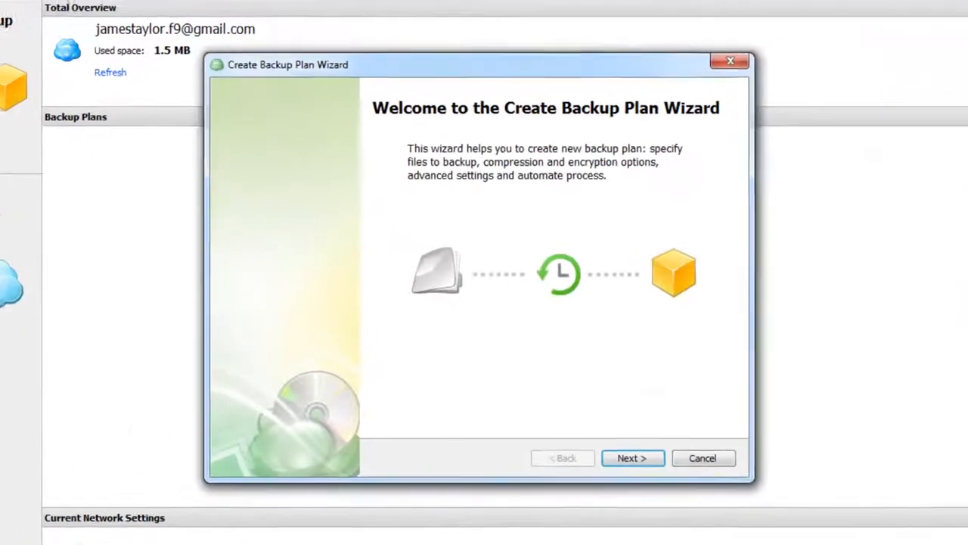
Name the new plan 'ACME default backup plan'
{"action": "left_click", "coordinate": [634, 457]}
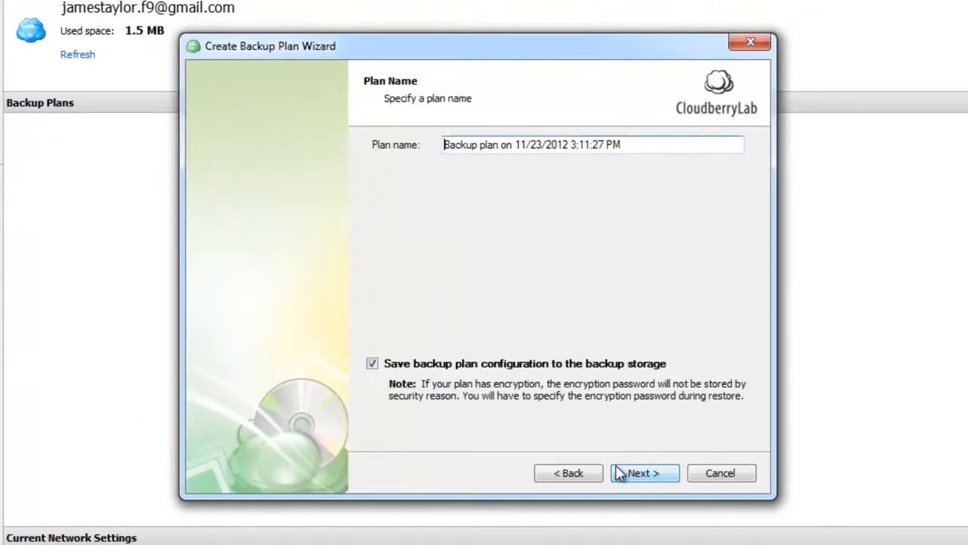
{"action": "type", "text": "A"}
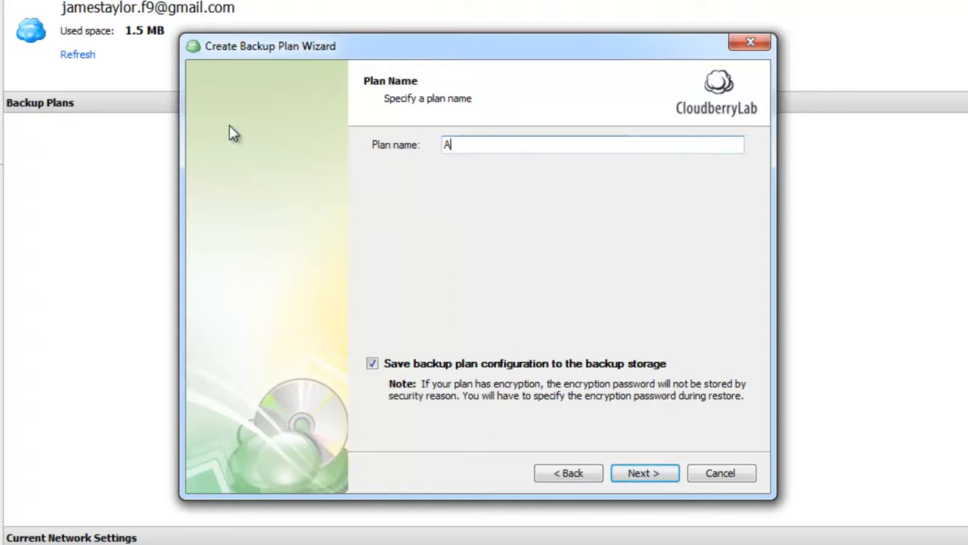
{"action": "type", "text": "CME default"}
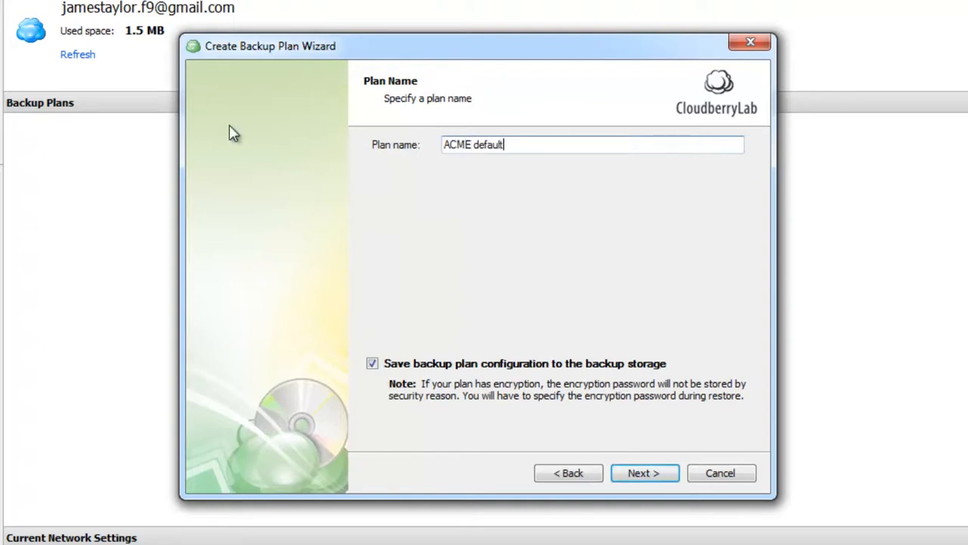
{"action": "type", "text": "backup plan"}
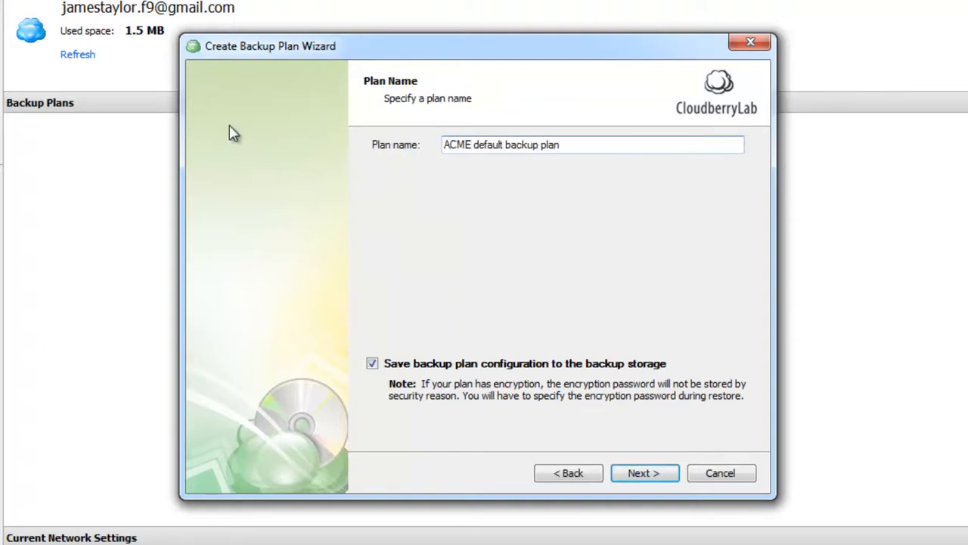
{"action": "left_click", "coordinate": [644, 472]}
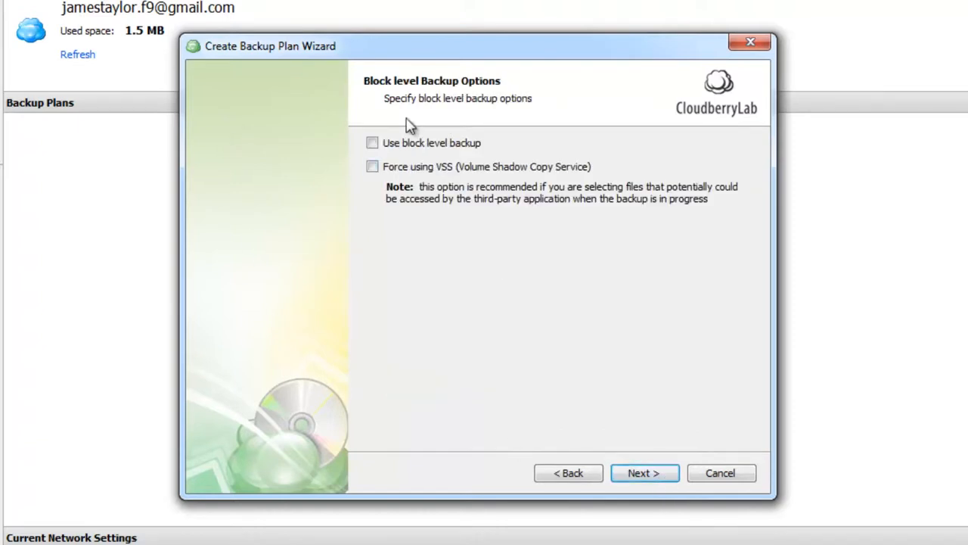
Choose the Documents folder on C: as the backup source, skipping block-level options
{"action": "left_click", "coordinate": [665, 473]}
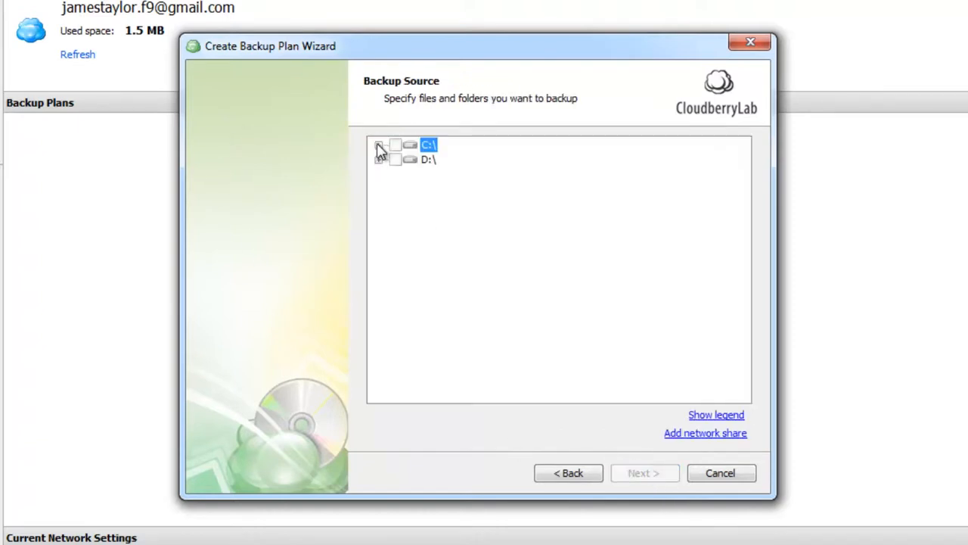
{"action": "left_click", "coordinate": [382, 145]}
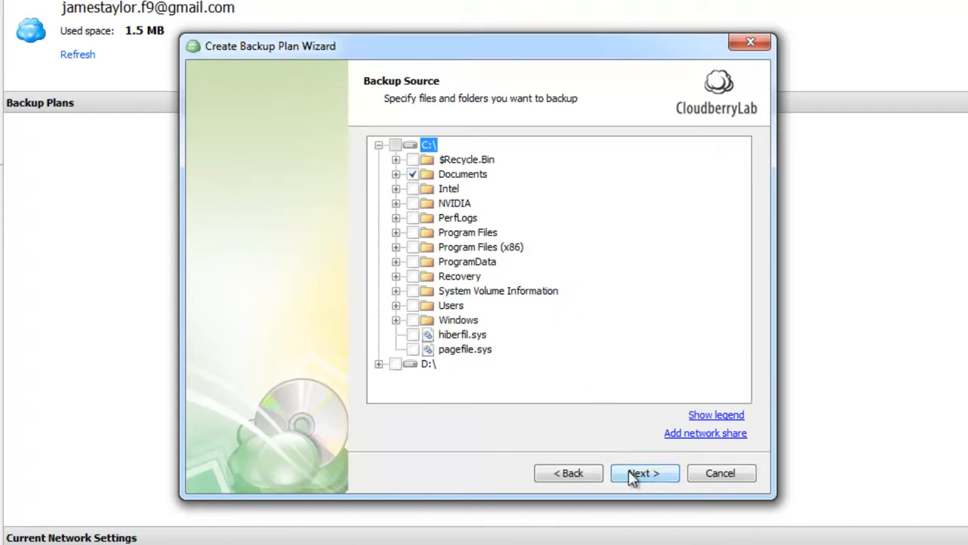
{"action": "left_click", "coordinate": [644, 473]}
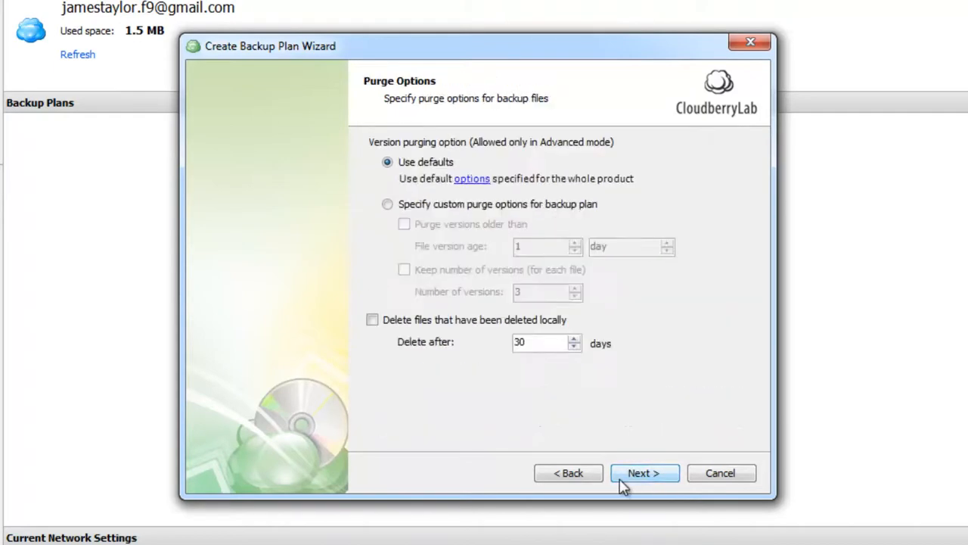
Schedule the plan to recur weekly on Friday at 17:00 and finish creating it
{"action": "left_click", "coordinate": [644, 472]}
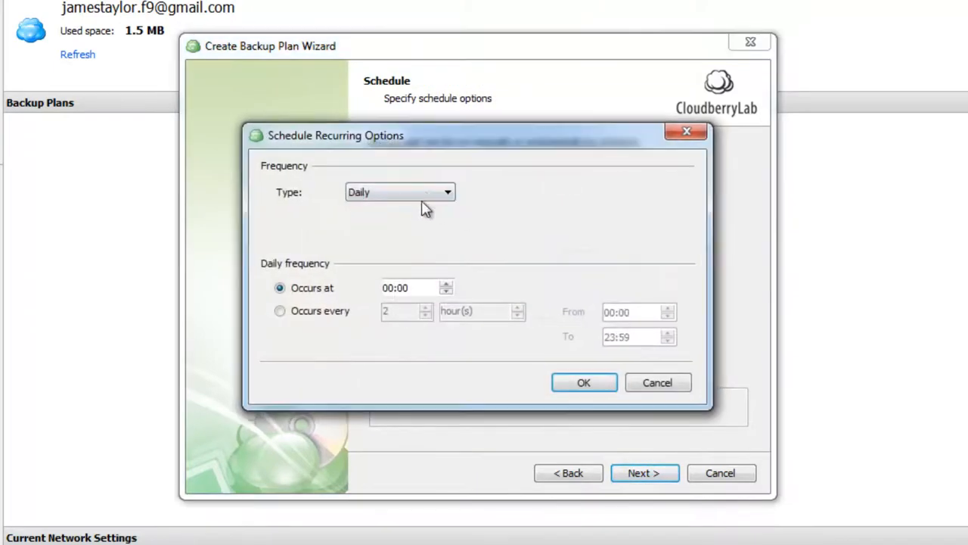
{"action": "left_click", "coordinate": [399, 192]}
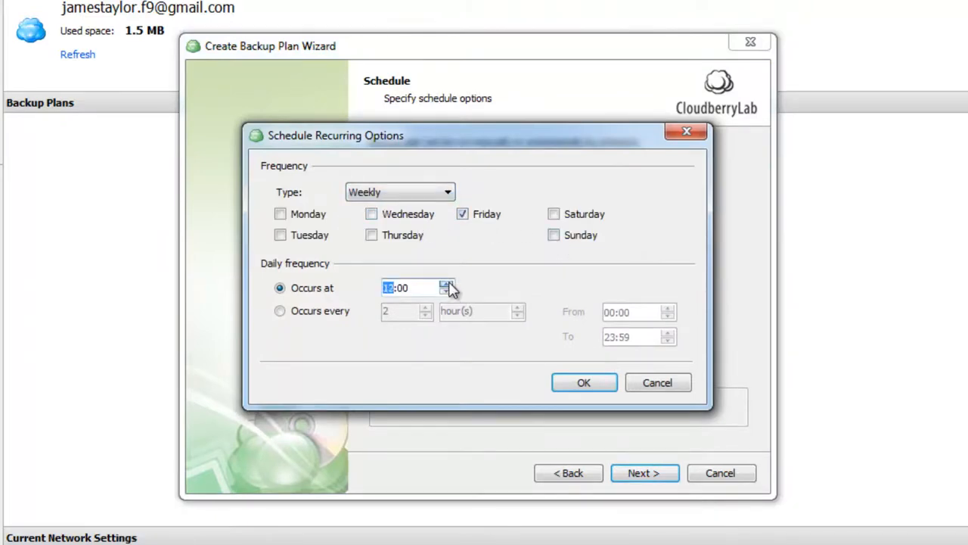
{"action": "left_click", "coordinate": [584, 382]}
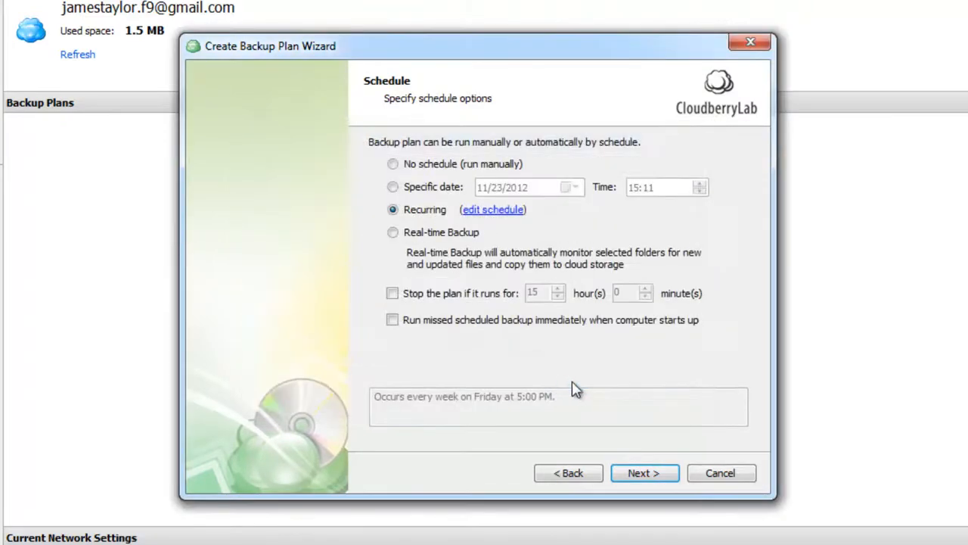
{"action": "left_click", "coordinate": [645, 473]}
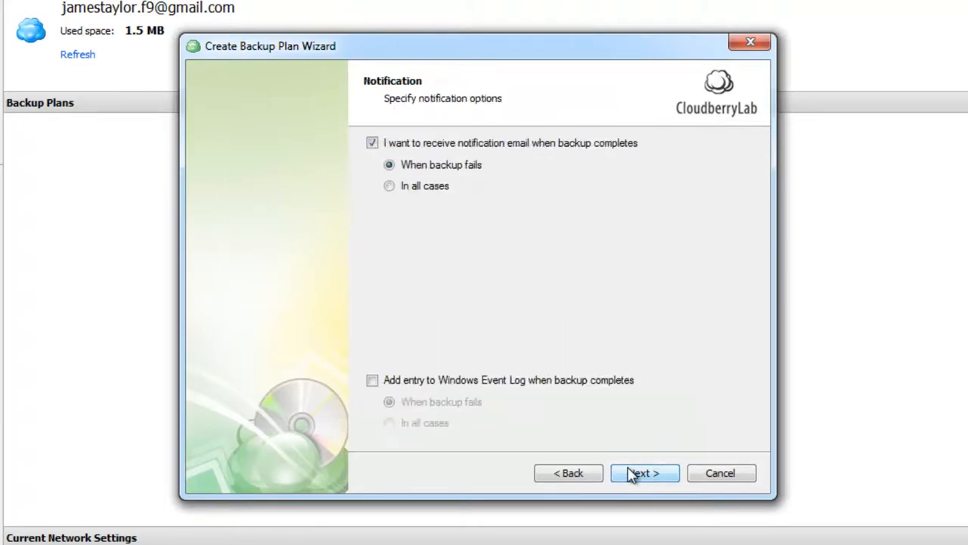
{"action": "left_click", "coordinate": [643, 473]}
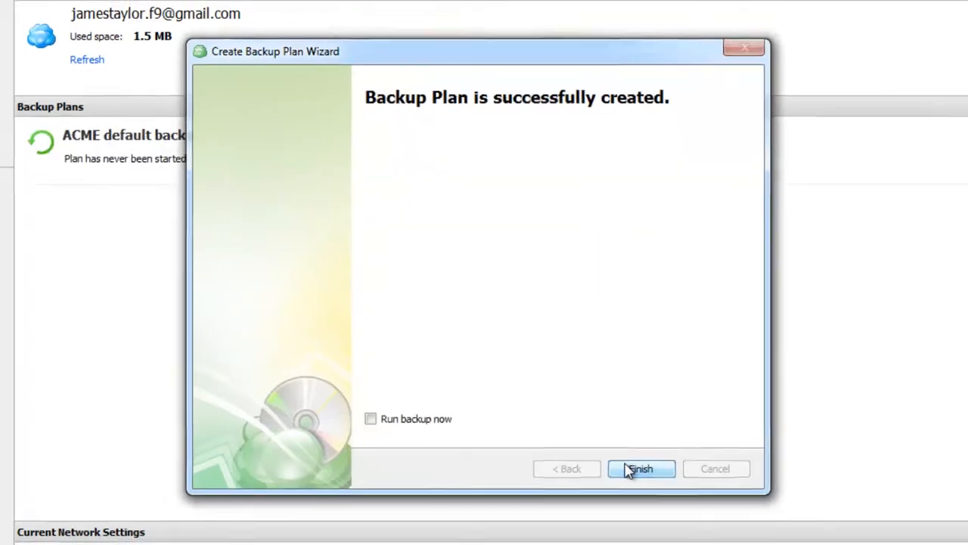
Close the wizard and start exporting the backup plan configuration
{"action": "left_click", "coordinate": [640, 468]}
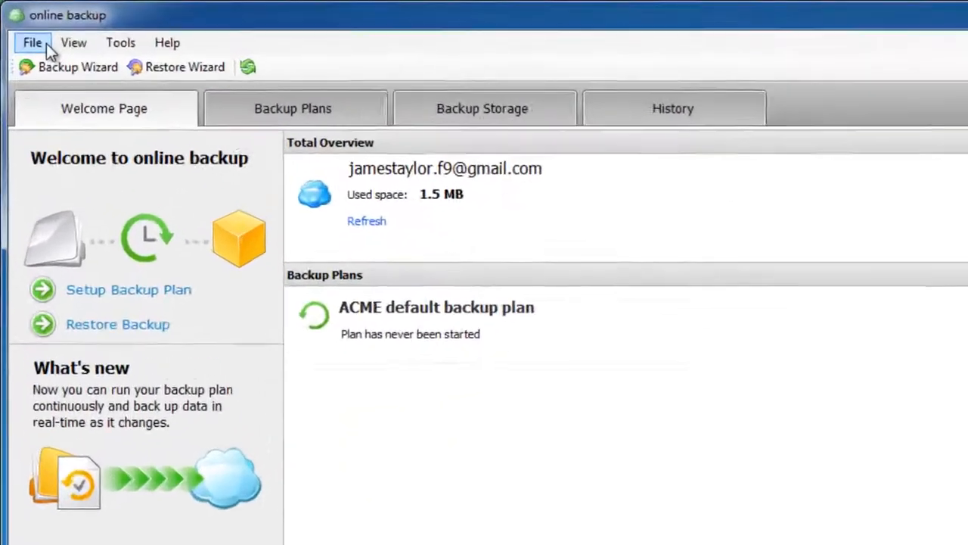
{"action": "left_click", "coordinate": [32, 42]}
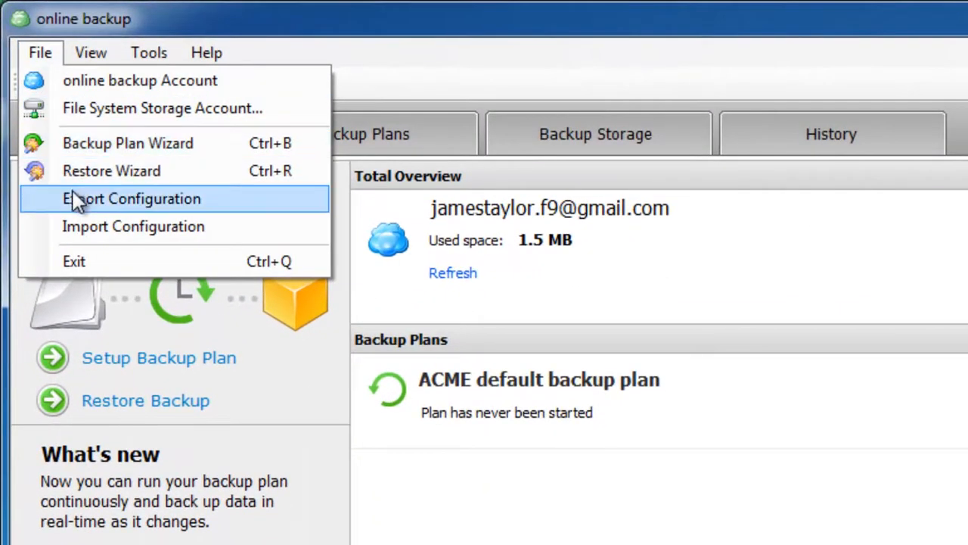
{"action": "left_click", "coordinate": [131, 198]}
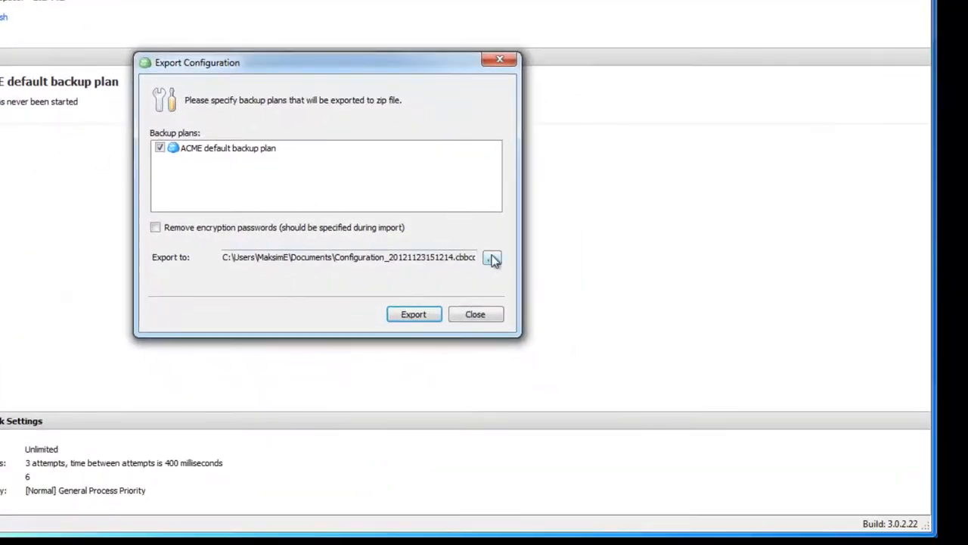
{"action": "left_click", "coordinate": [491, 259]}
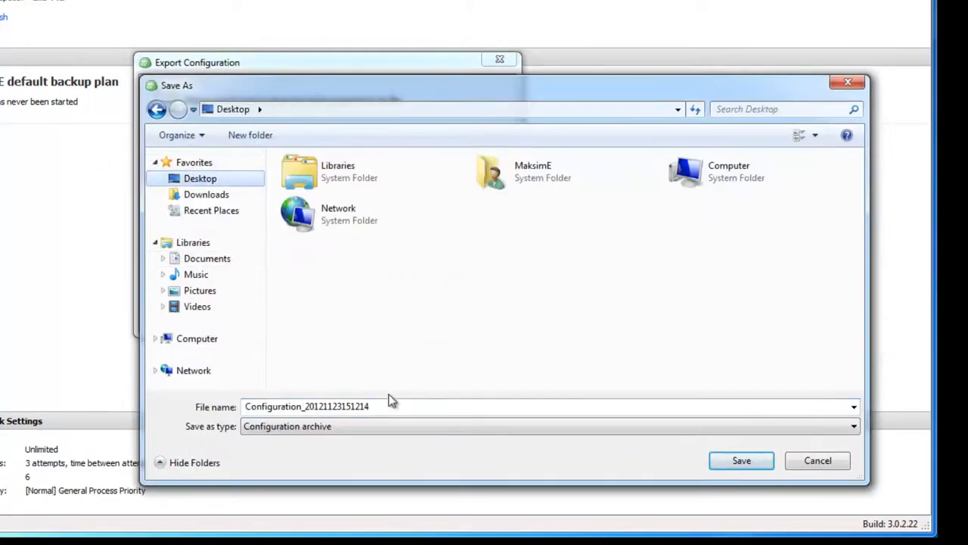
Save the export as 'ACME default configuration' on the Desktop and export it
{"action": "type", "text": "ACME d"}
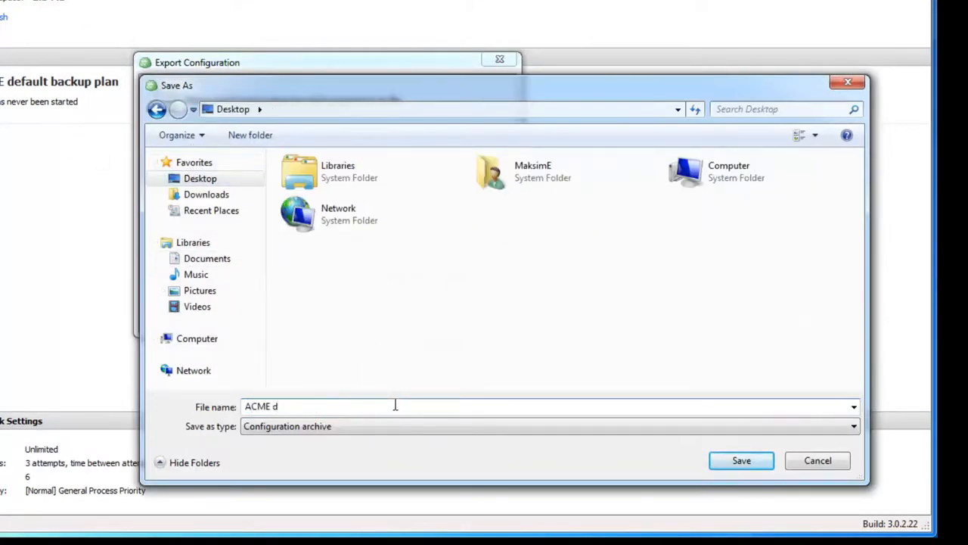
{"action": "type", "text": "efault configuration"}
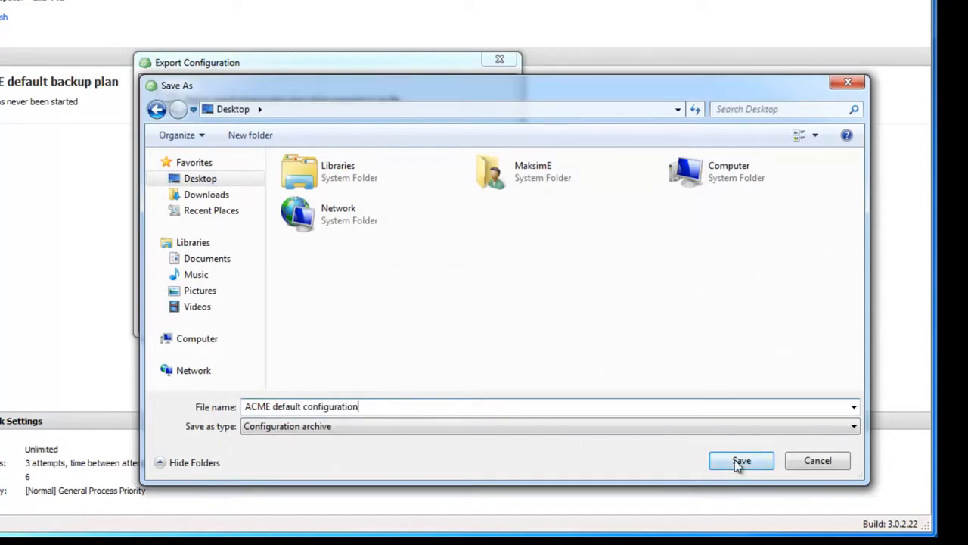
{"action": "left_click", "coordinate": [740, 460]}
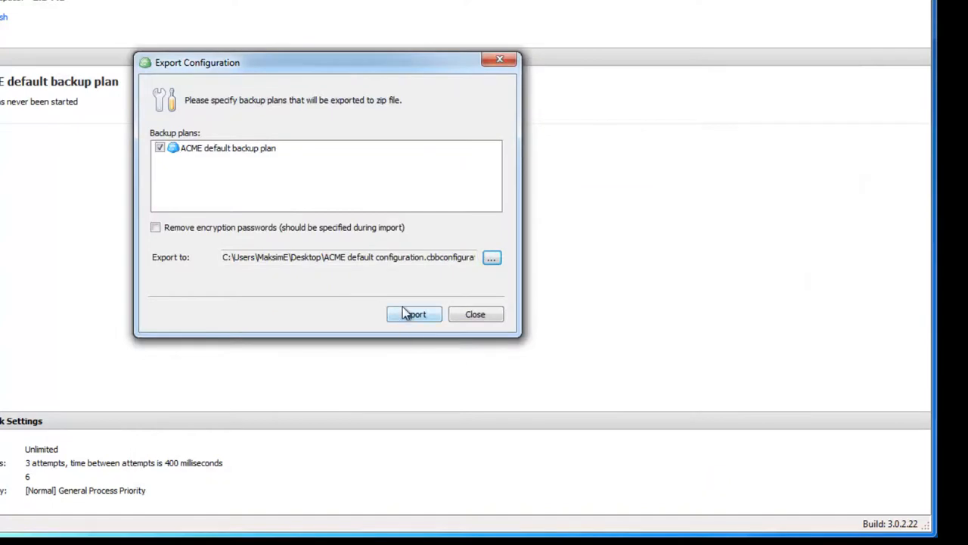
{"action": "left_click", "coordinate": [413, 313]}
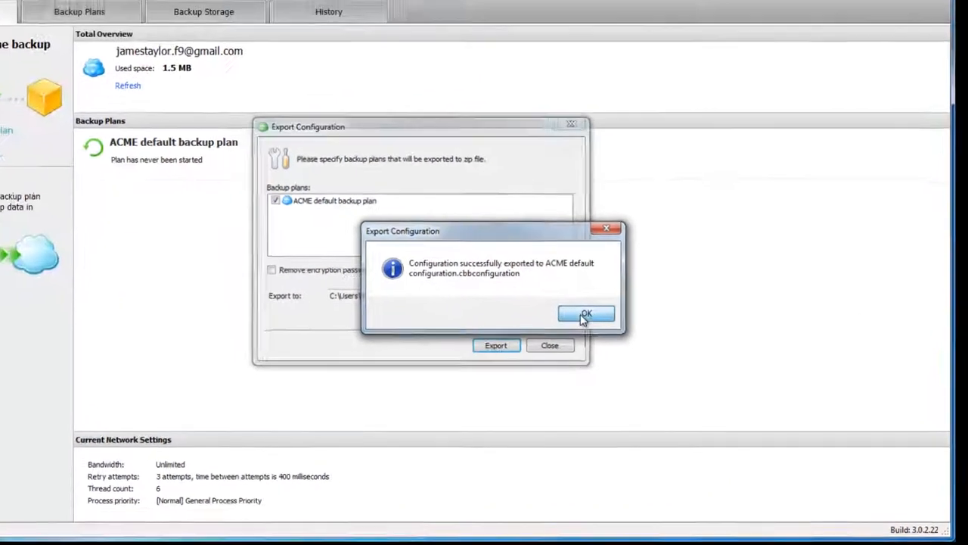
Begin uploading a new configuration named 'ACME default configuration' in Managed Backup Service
{"action": "left_click", "coordinate": [587, 314]}
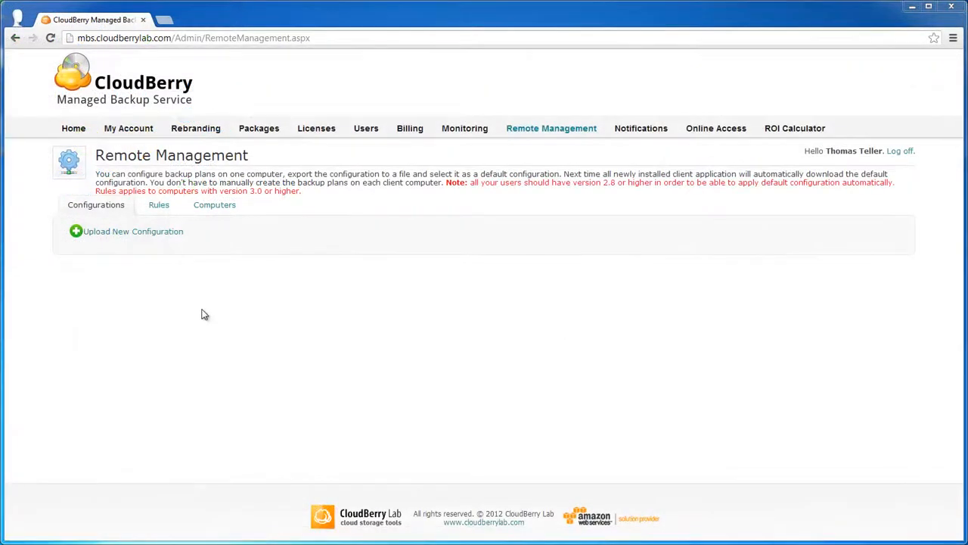
{"action": "left_click", "coordinate": [132, 231]}
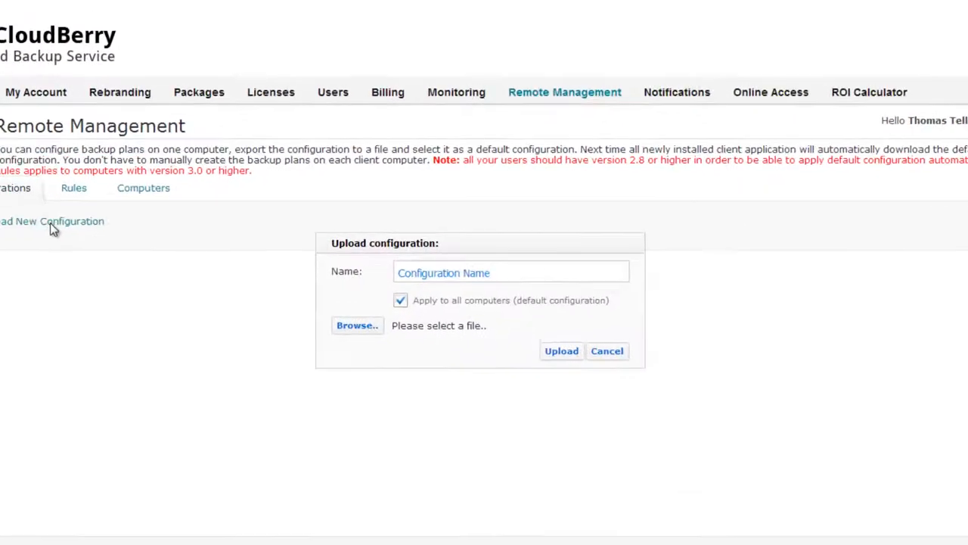
{"action": "type", "text": "A"}
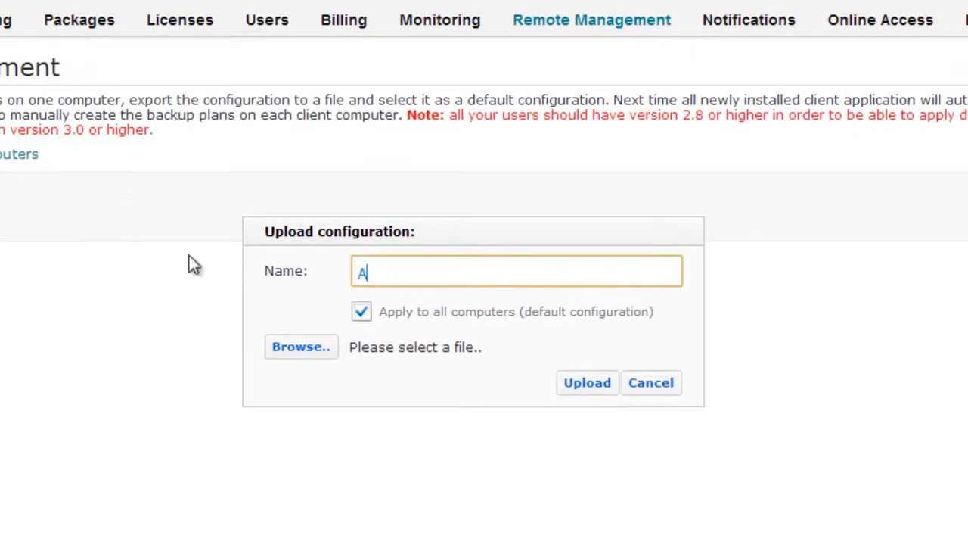
{"action": "type", "text": "CME def"}
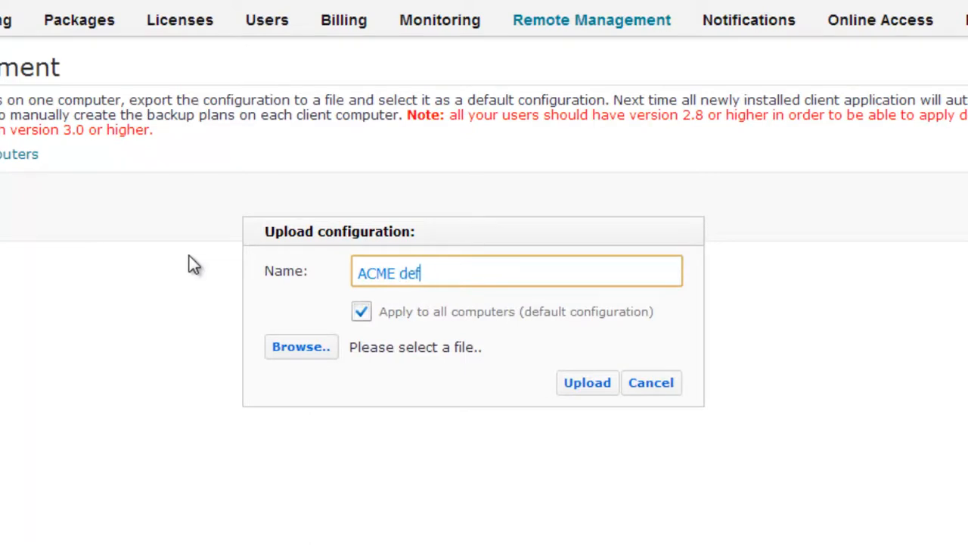
{"action": "type", "text": "ault configuration"}
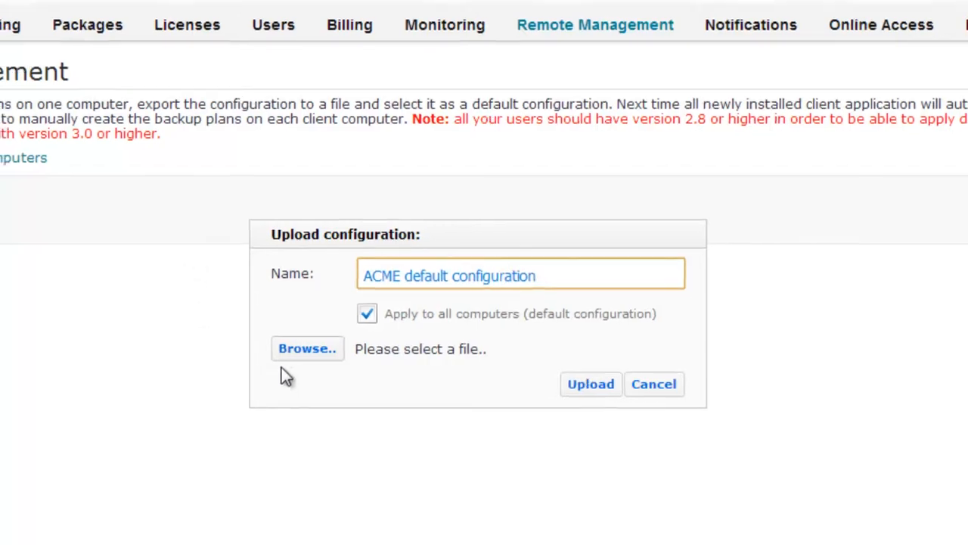
Select the exported .cbbconfiguration file and upload it as the default configuration
{"action": "left_click", "coordinate": [307, 348]}
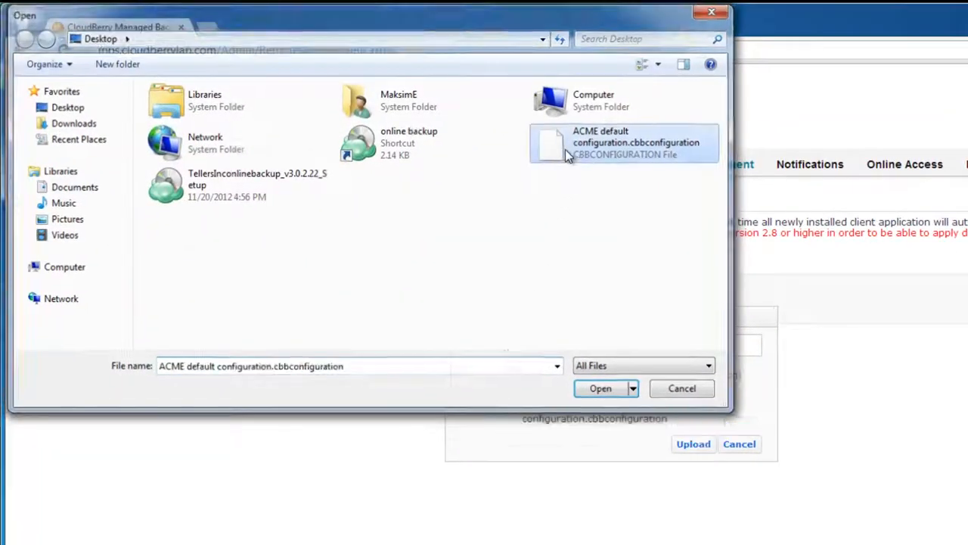
{"action": "left_click", "coordinate": [600, 389]}
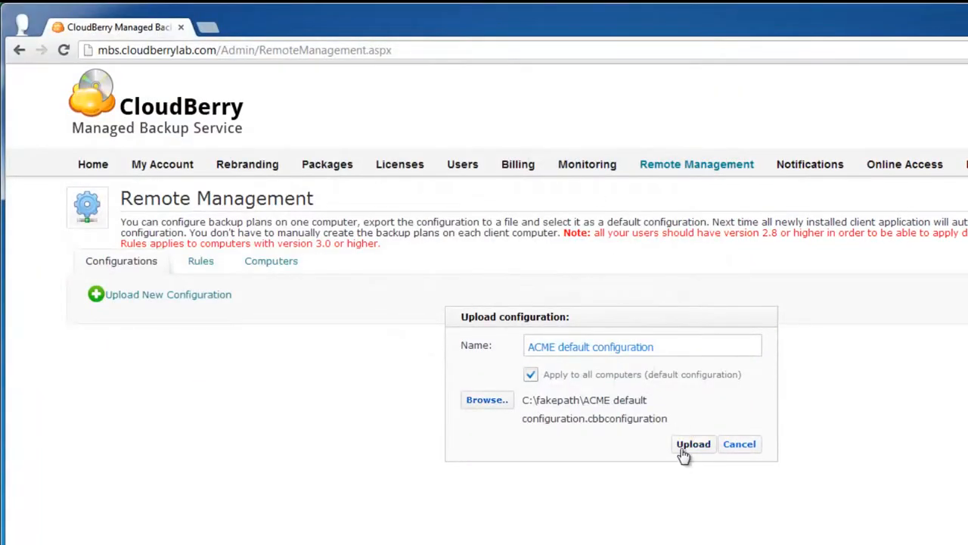
{"action": "left_click", "coordinate": [693, 443]}
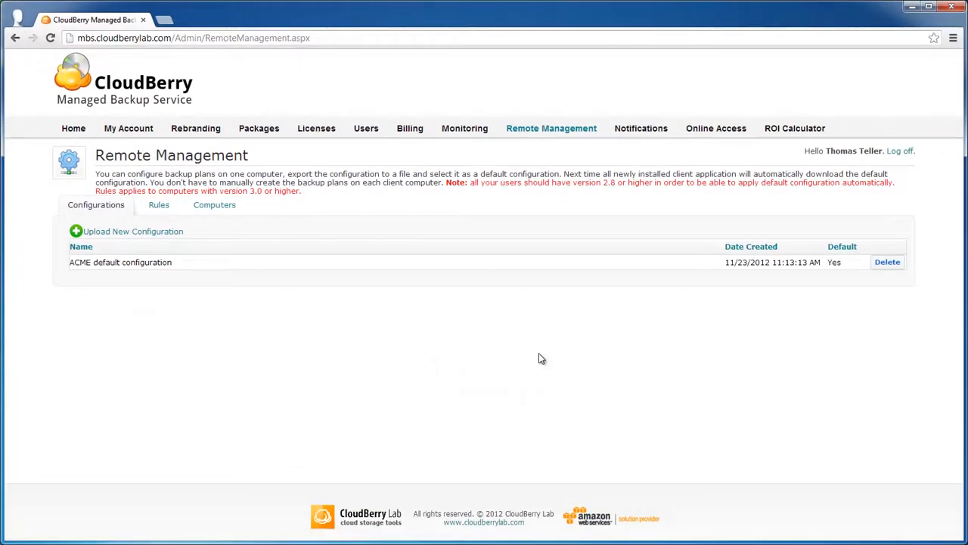
Create user Teller with email johnte... for company ACME in the US region and save
{"action": "left_click", "coordinate": [366, 127]}
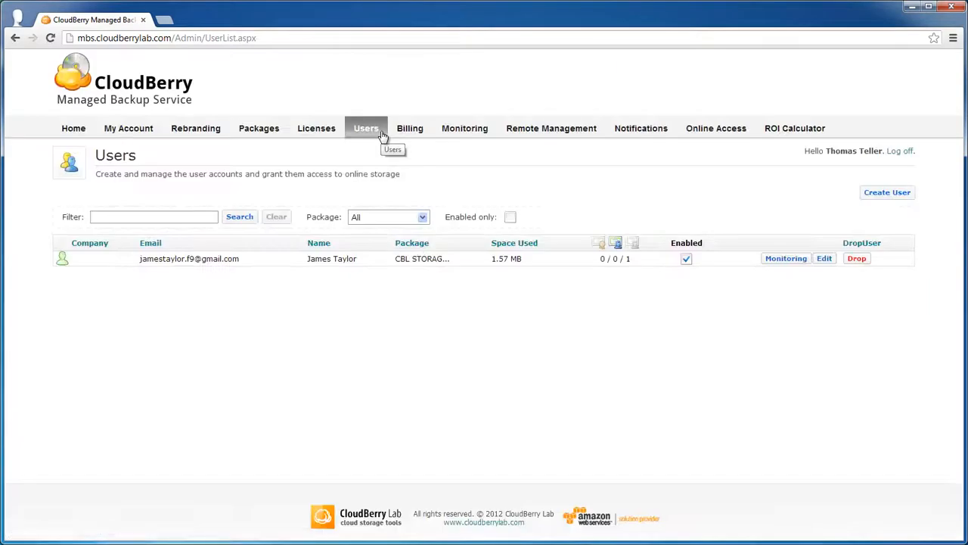
{"action": "left_click", "coordinate": [886, 192]}
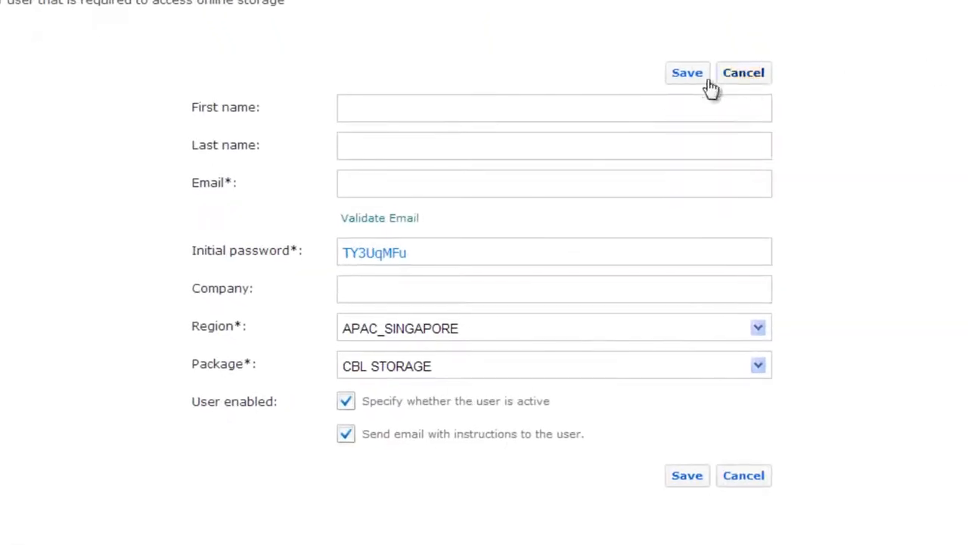
{"action": "type", "text": "Teller"}
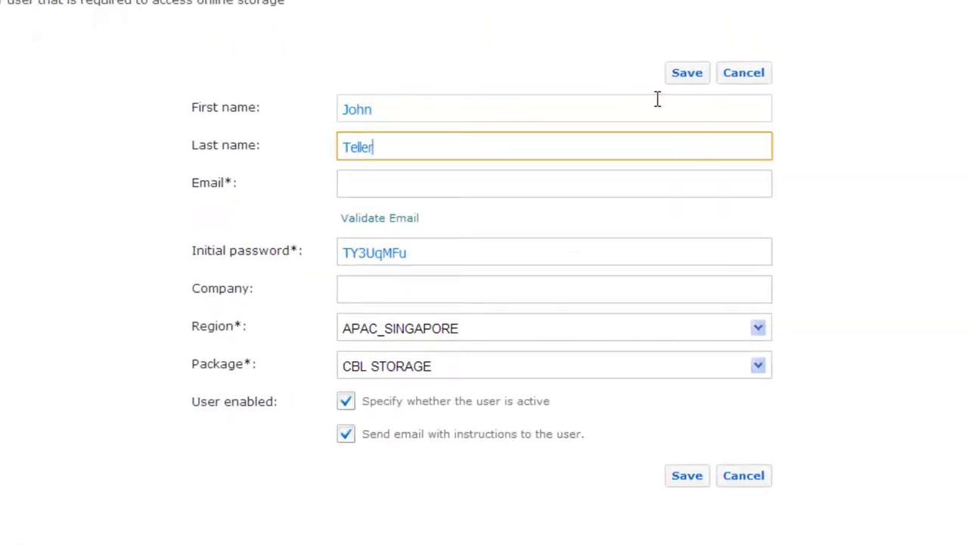
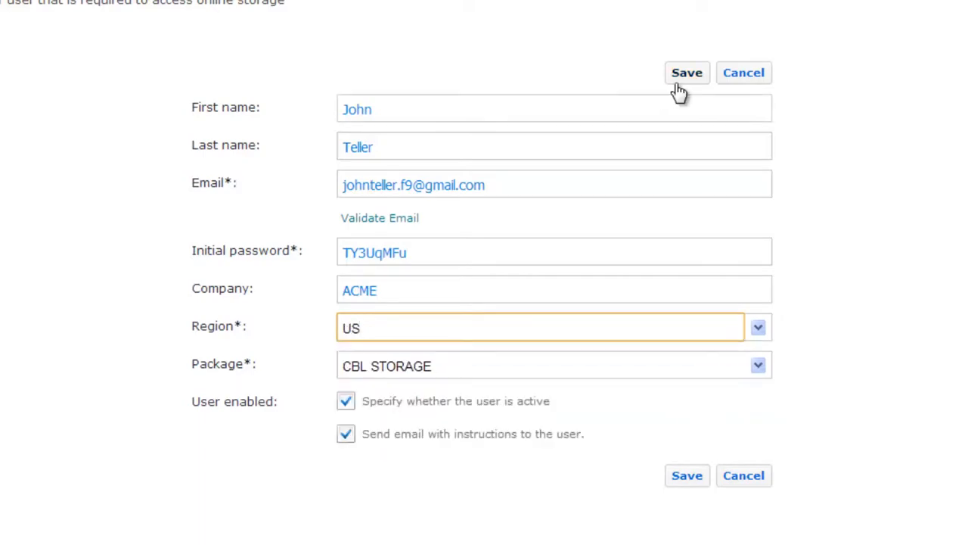
{"action": "left_click", "coordinate": [691, 73]}
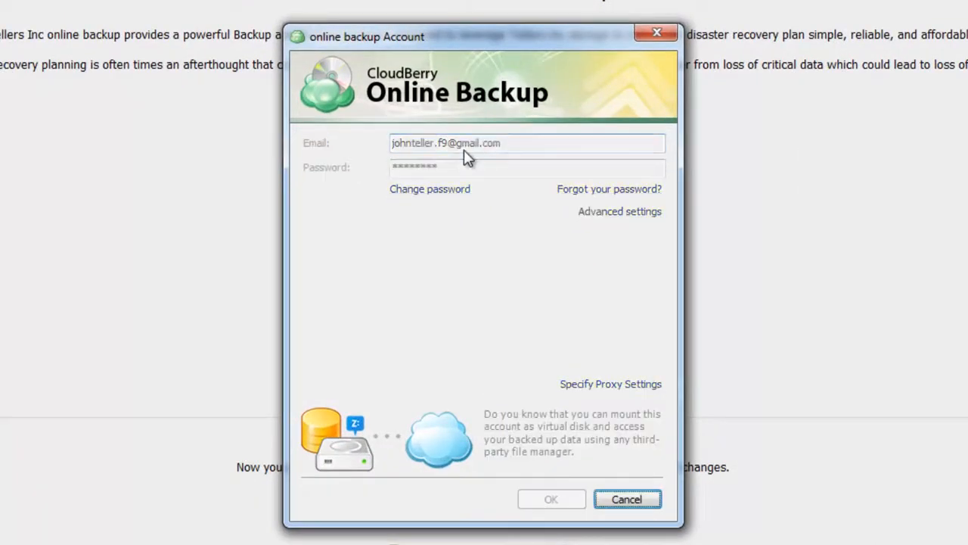
Sign the client in as the new ACME user, showing the ACME default backup plan
{"action": "left_click", "coordinate": [551, 499]}
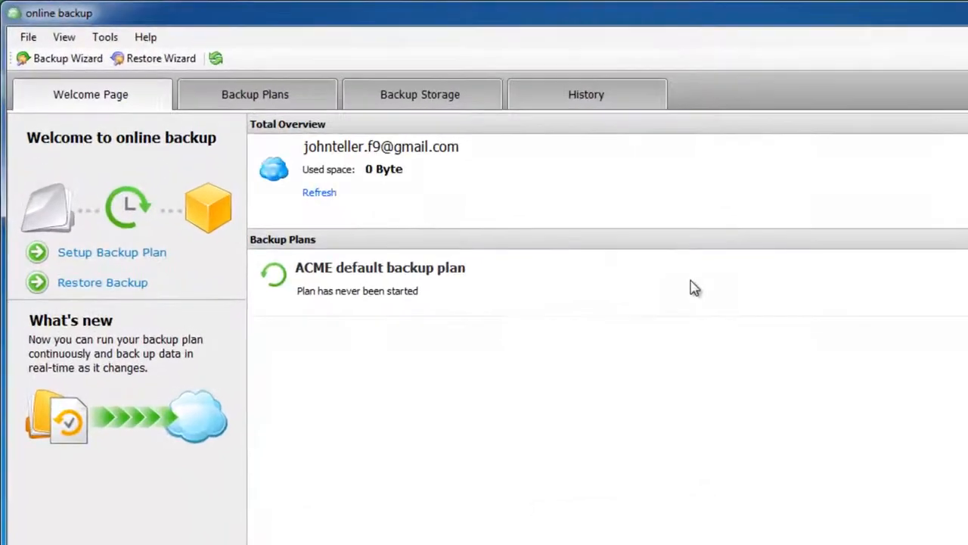